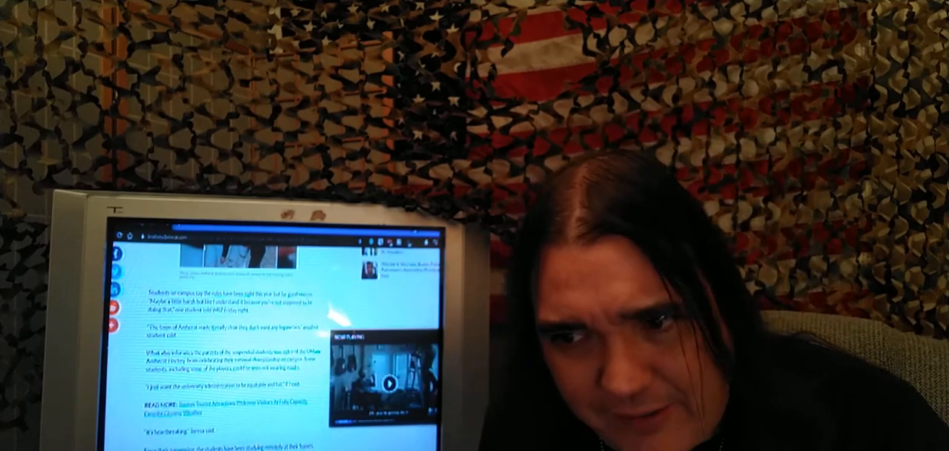
scroll(down, 3)
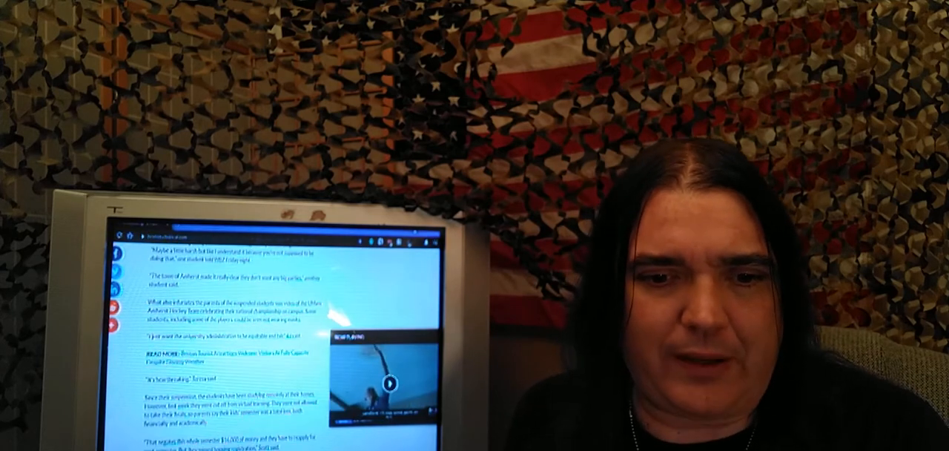